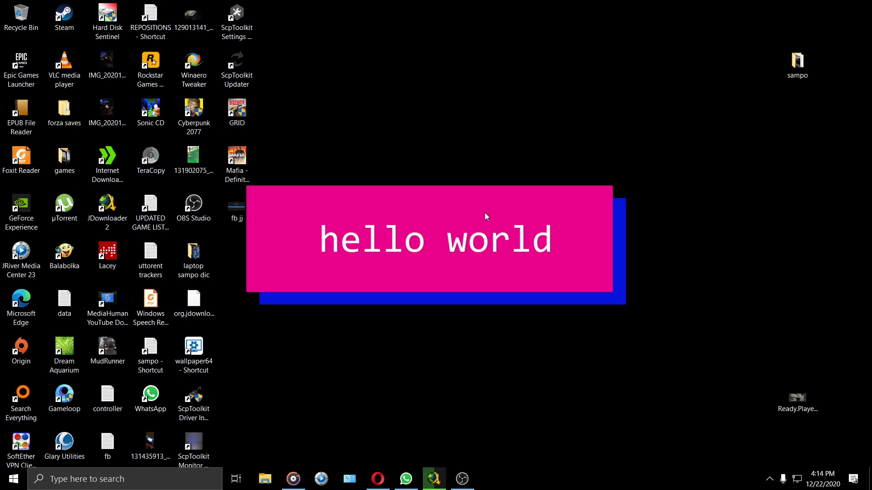
{"action": "mouse_move", "coordinate": [487, 256]}
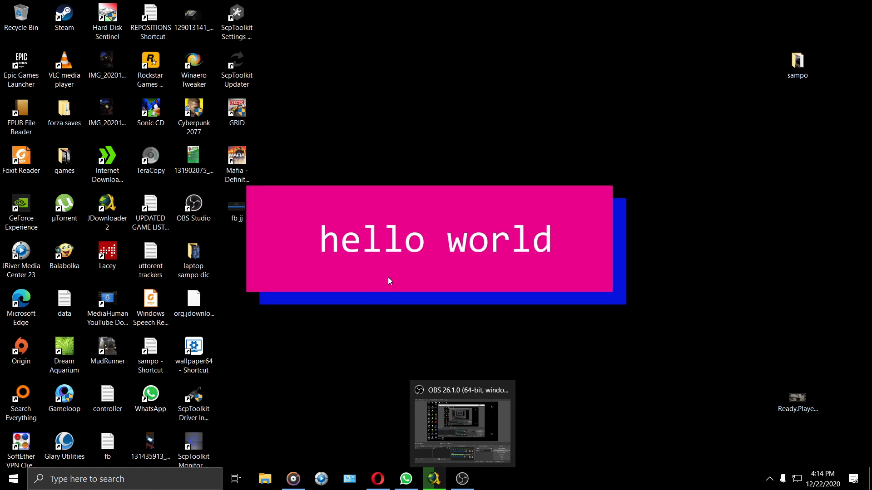
{"action": "mouse_move", "coordinate": [264, 478]}
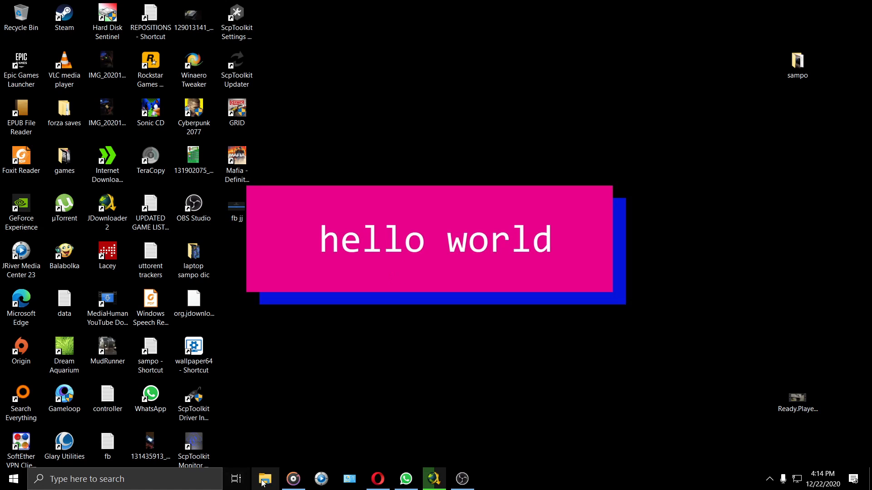
Launch File Explorer and bring up the shortcut menu for This PC
{"action": "left_click", "coordinate": [264, 479]}
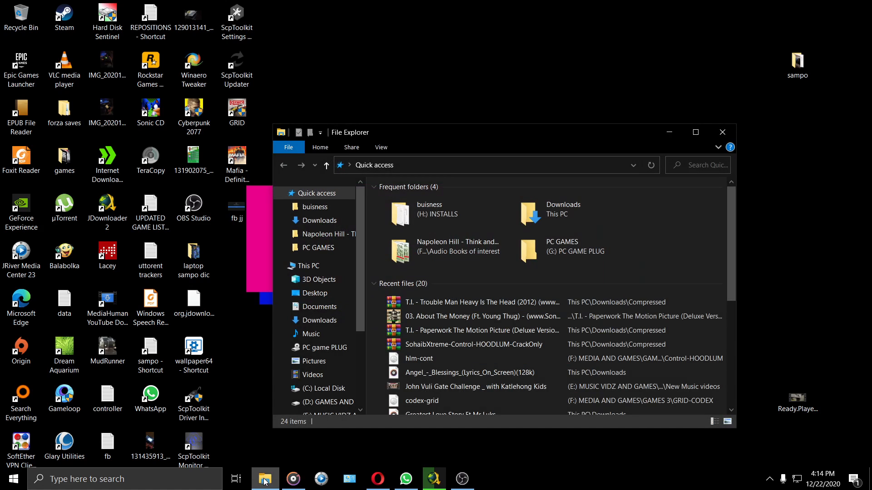
{"action": "left_click", "coordinate": [310, 265]}
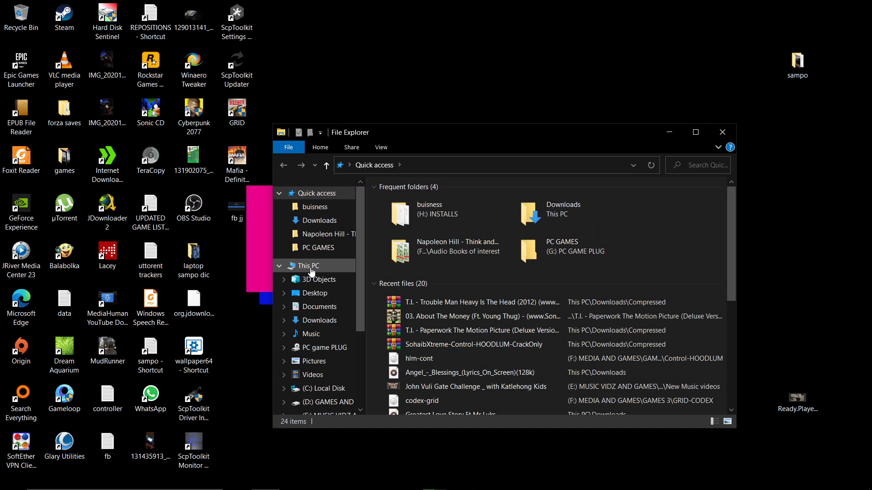
{"action": "right_click", "coordinate": [309, 265]}
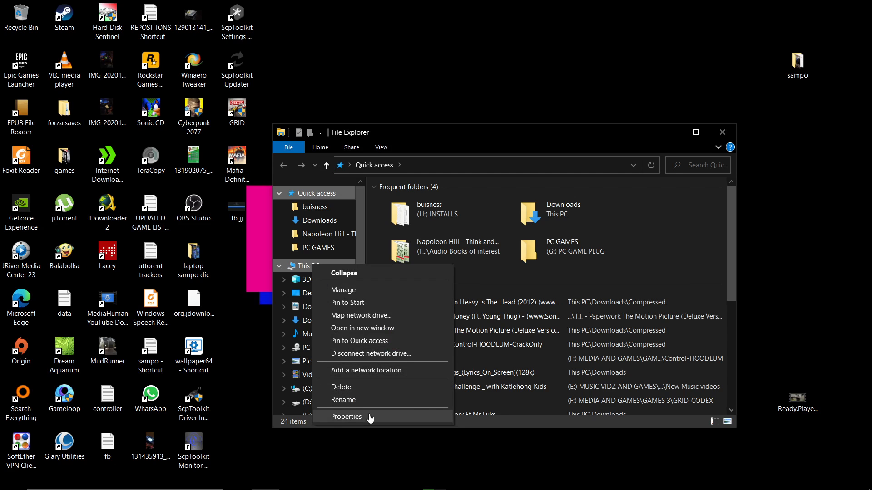
Review the system specs in the System properties page, then close it
{"action": "left_click", "coordinate": [346, 417]}
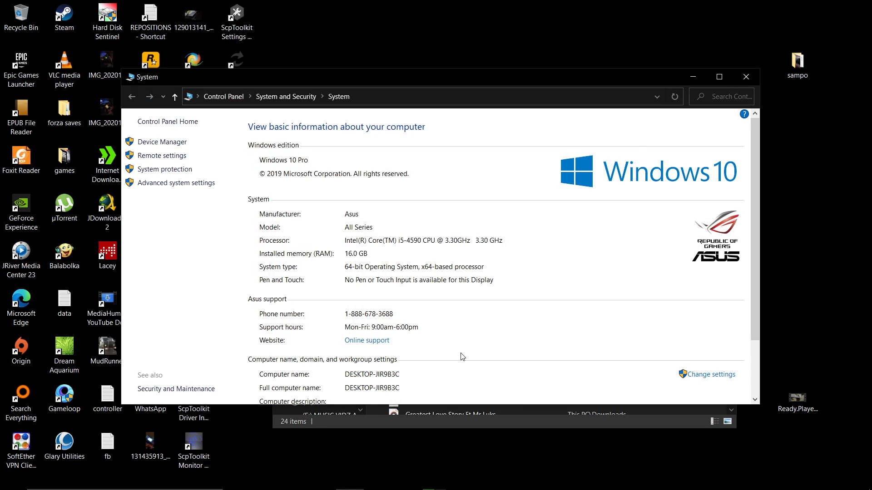
{"action": "mouse_move", "coordinate": [517, 272]}
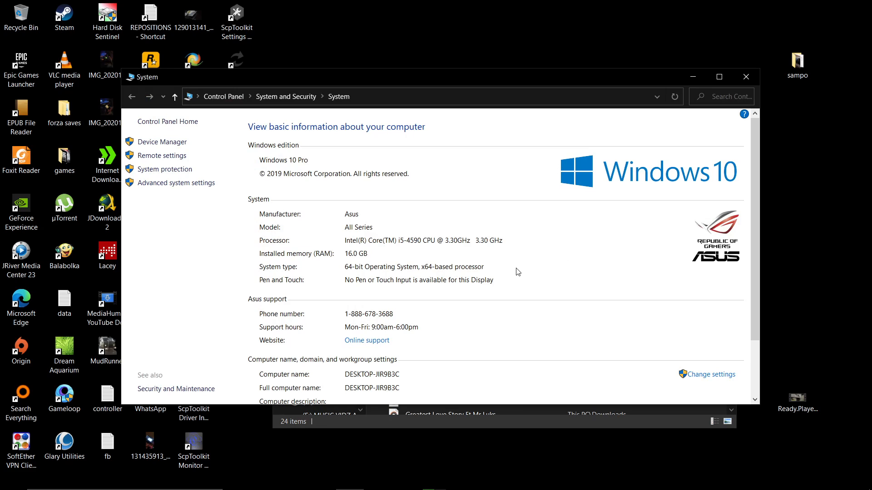
{"action": "mouse_move", "coordinate": [407, 251]}
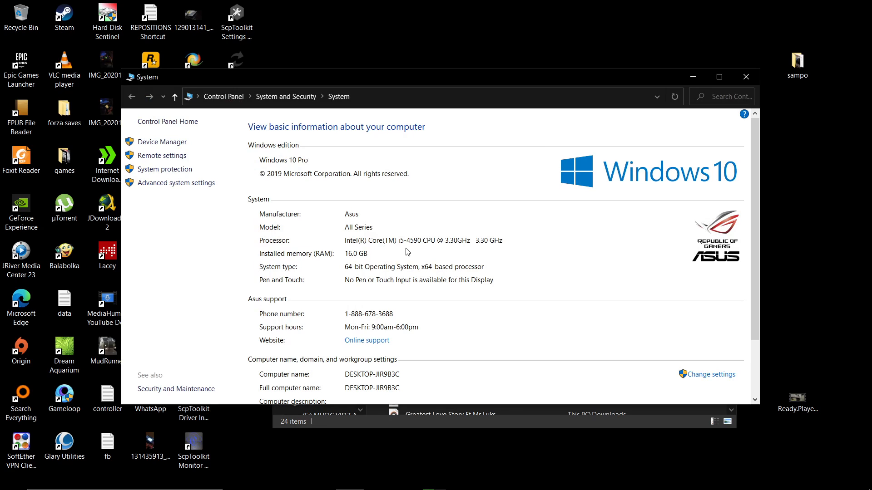
{"action": "mouse_move", "coordinate": [403, 247]}
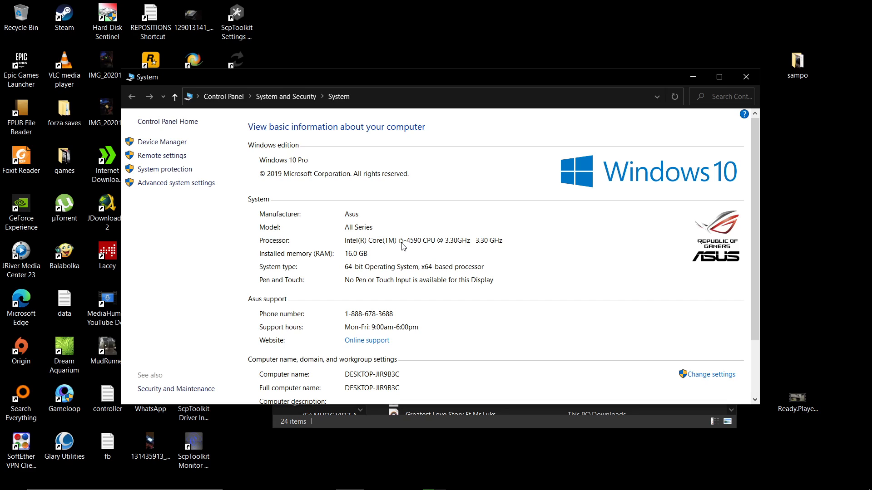
{"action": "mouse_move", "coordinate": [356, 260]}
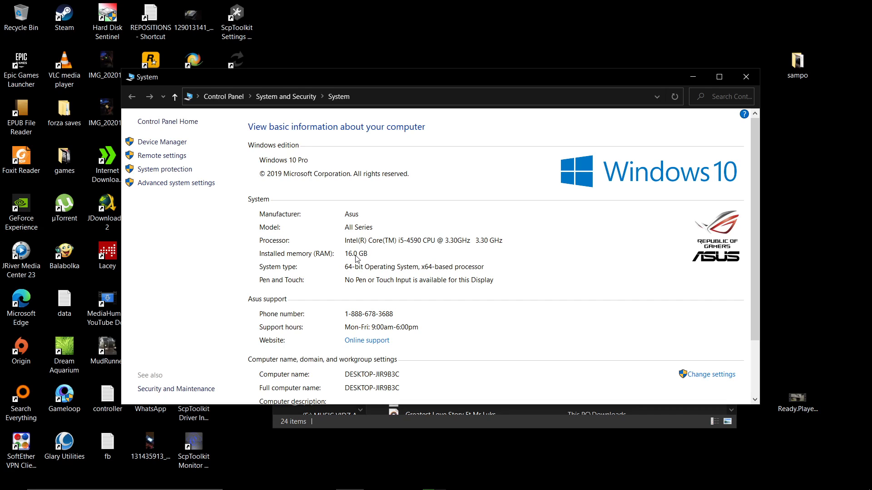
{"action": "mouse_move", "coordinate": [351, 271]}
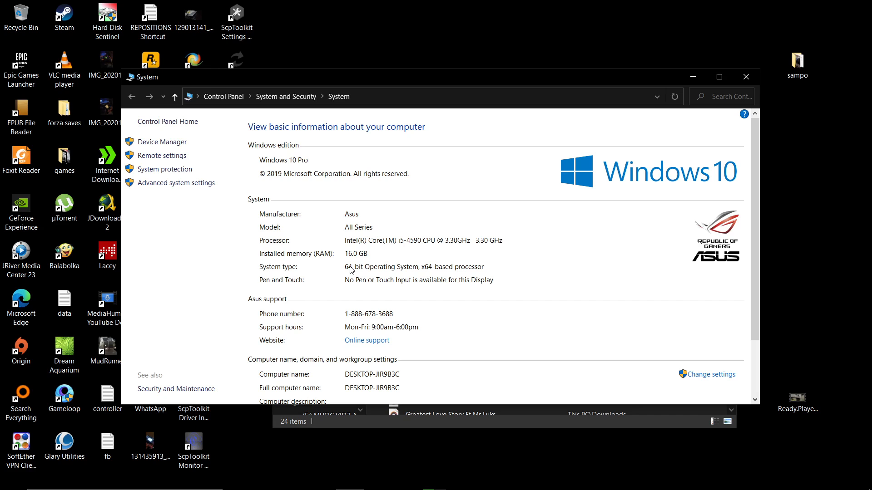
{"action": "mouse_move", "coordinate": [746, 77]}
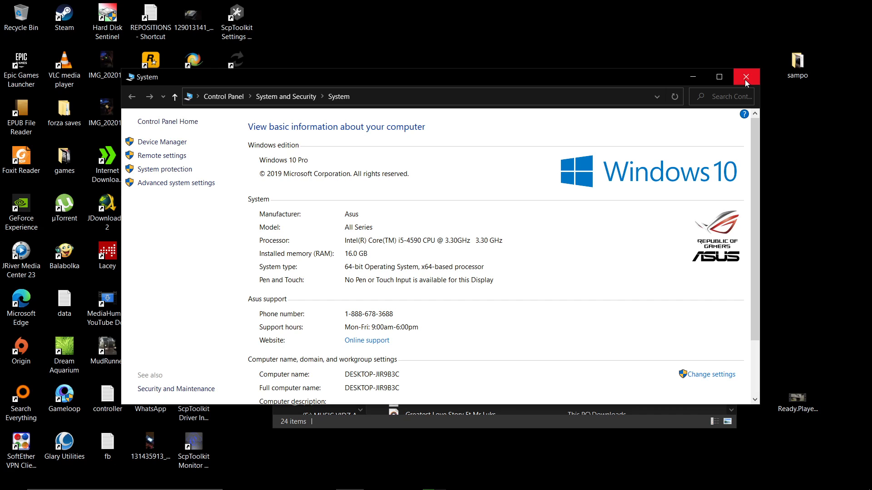
{"action": "left_click", "coordinate": [746, 76]}
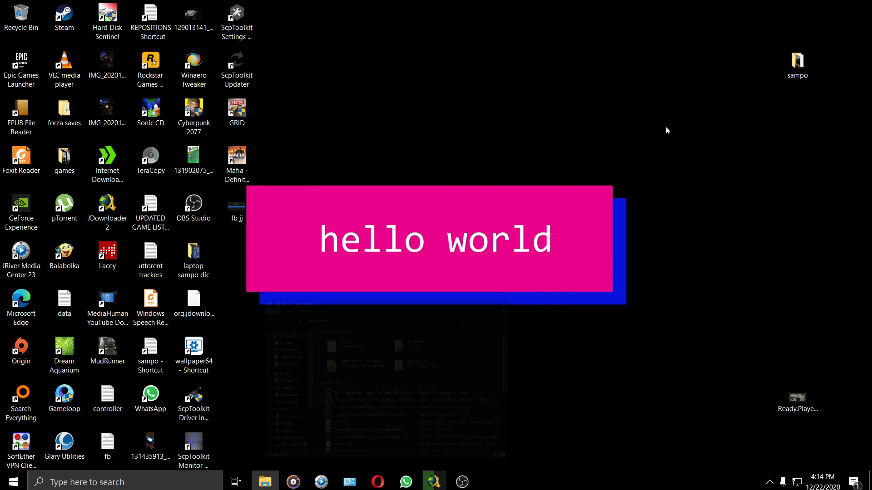
Go from the desktop menu to Display settings and into Advanced display settings for Display 1
{"action": "right_click", "coordinate": [491, 94]}
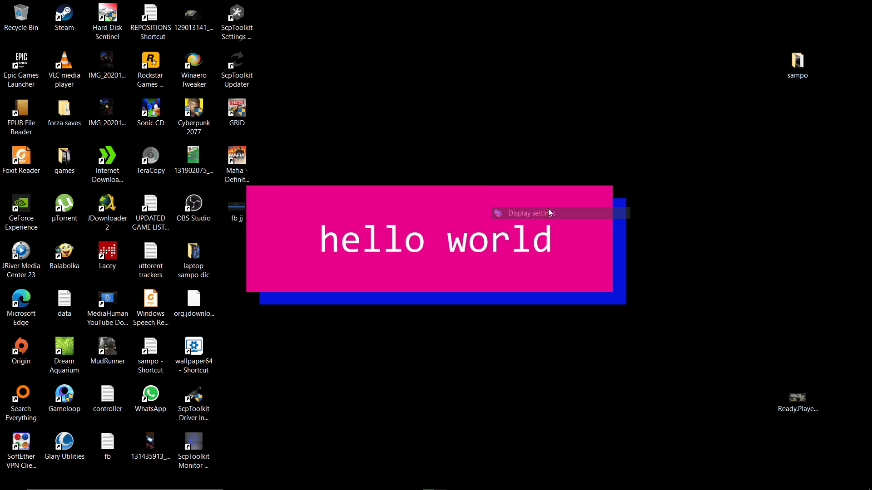
{"action": "left_click", "coordinate": [537, 213]}
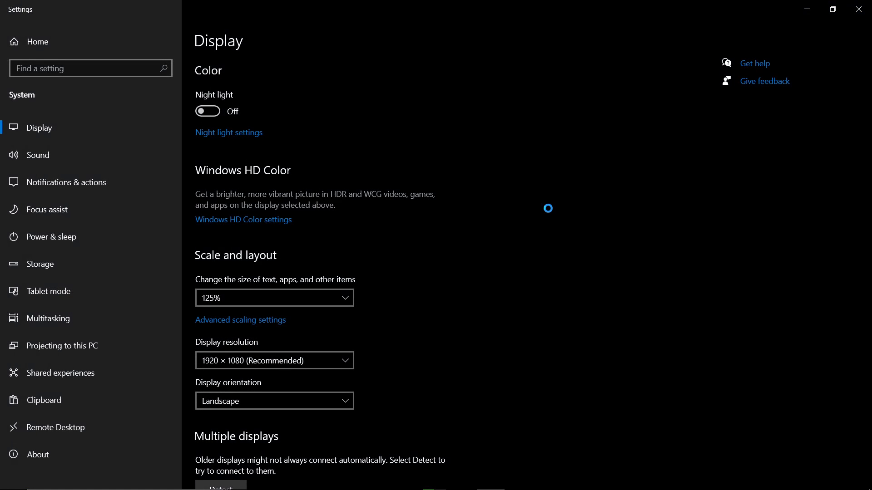
{"action": "scroll", "scroll_direction": "down", "scroll_amount": 3}
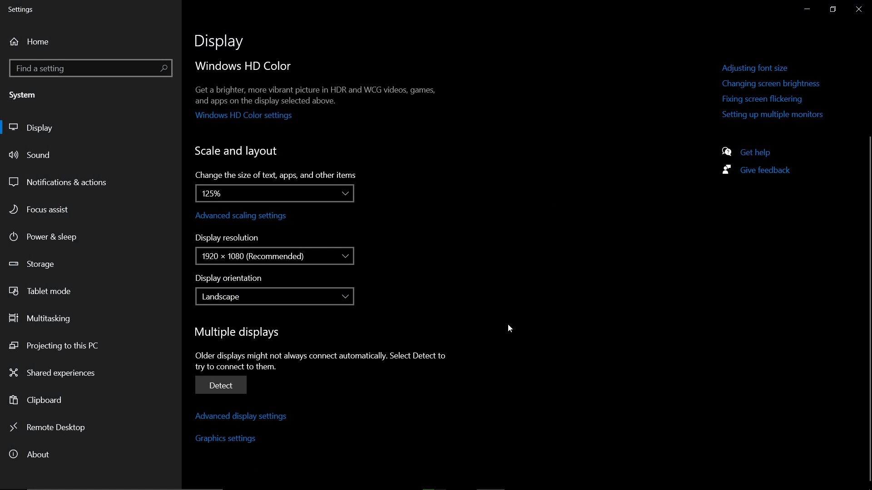
{"action": "mouse_move", "coordinate": [266, 419]}
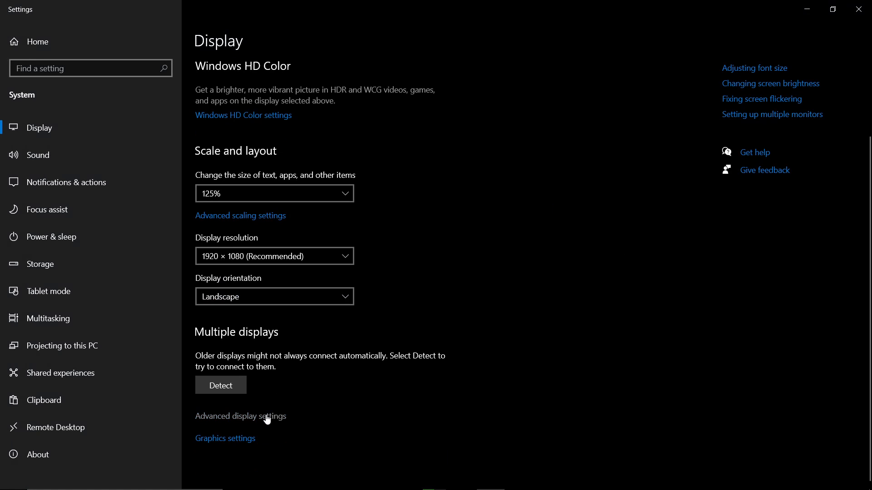
{"action": "left_click", "coordinate": [239, 416]}
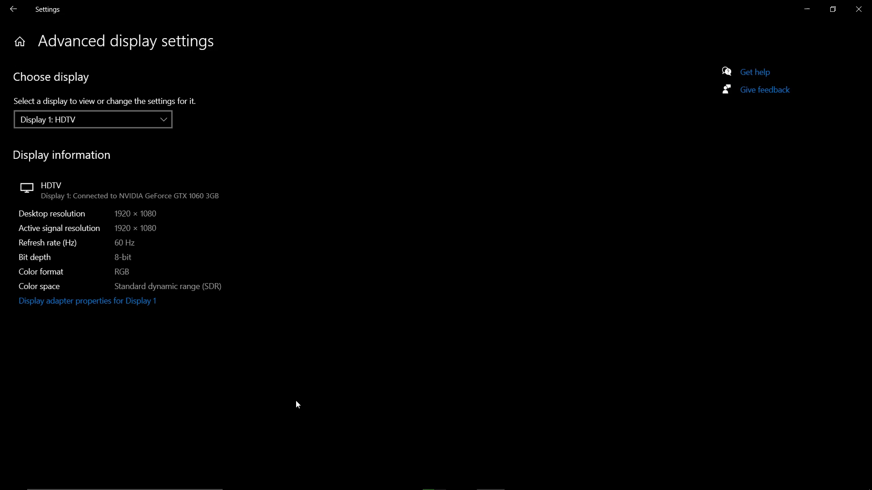
{"action": "mouse_move", "coordinate": [310, 375]}
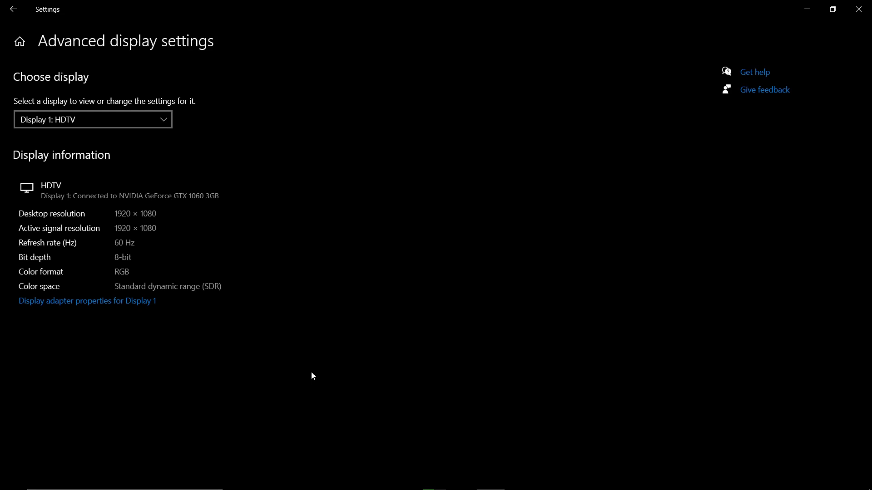
{"action": "mouse_move", "coordinate": [110, 316]}
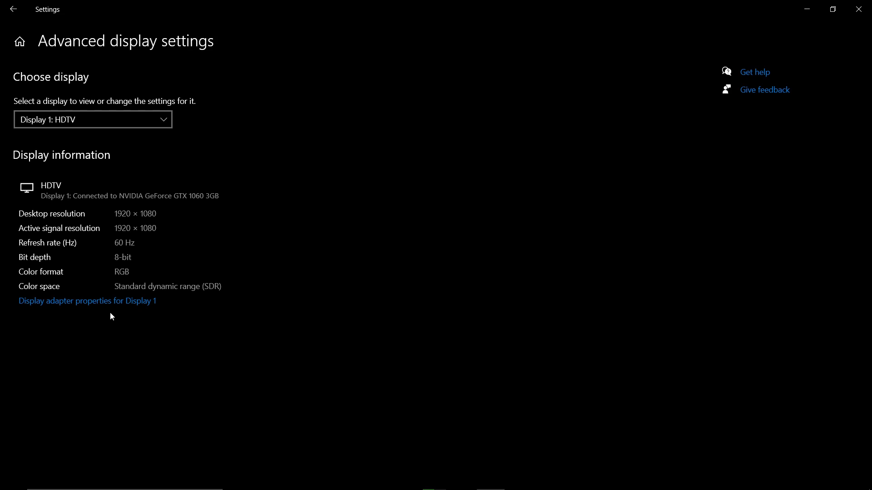
Show the Display 1 adapter properties (GeForce GTX 1060 3GB, 3072 MB) and move the dialog toward centre
{"action": "left_click", "coordinate": [87, 300]}
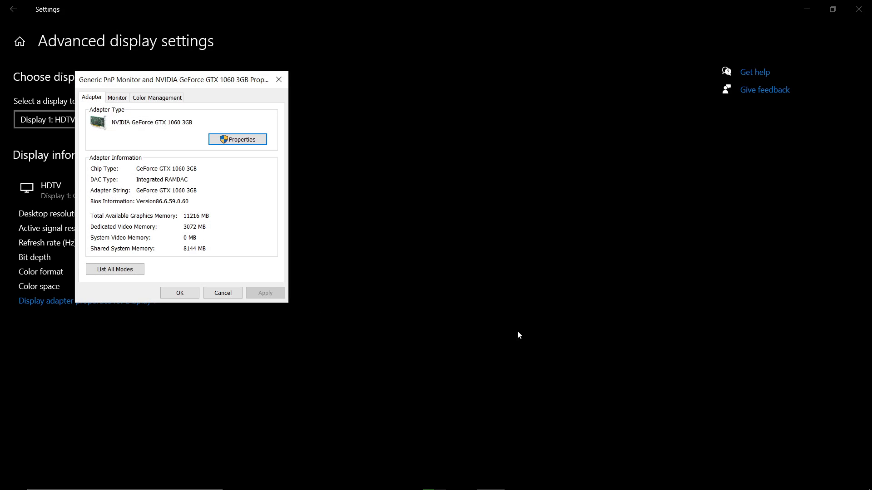
{"action": "left_click_drag", "start_coordinate": [173, 80], "coordinate": [325, 83]}
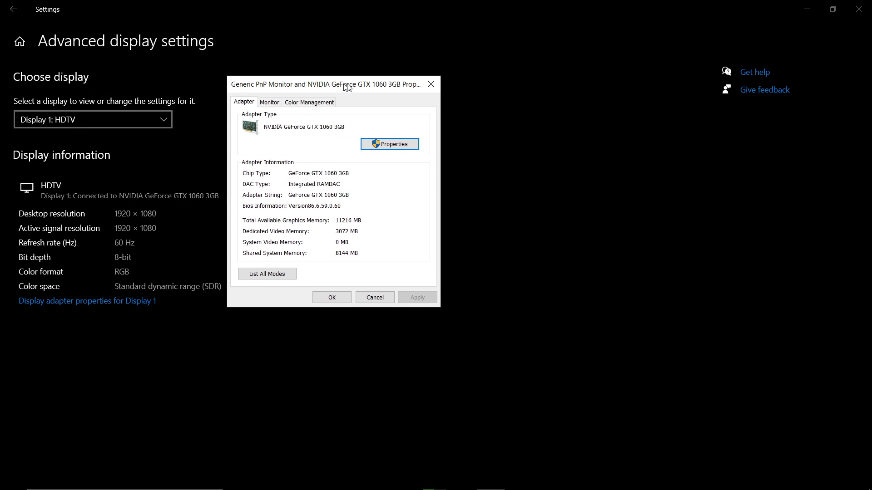
{"action": "left_click_drag", "start_coordinate": [316, 83], "coordinate": [346, 83]}
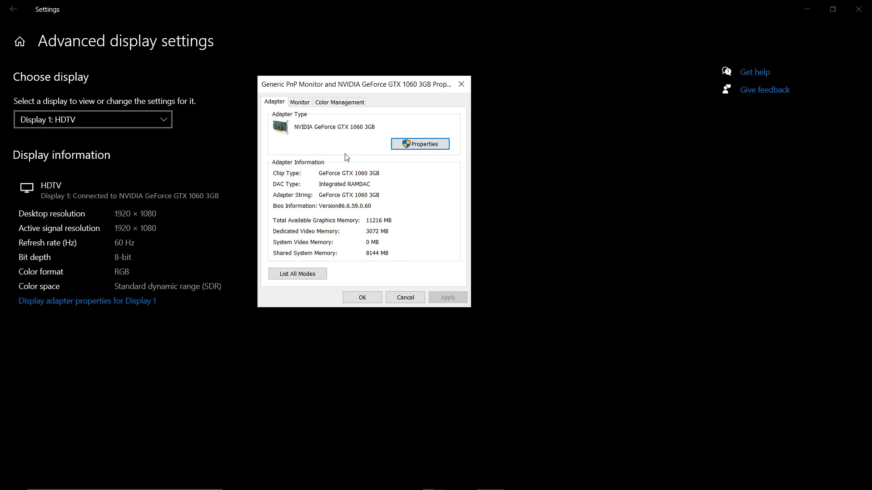
{"action": "mouse_move", "coordinate": [298, 133]}
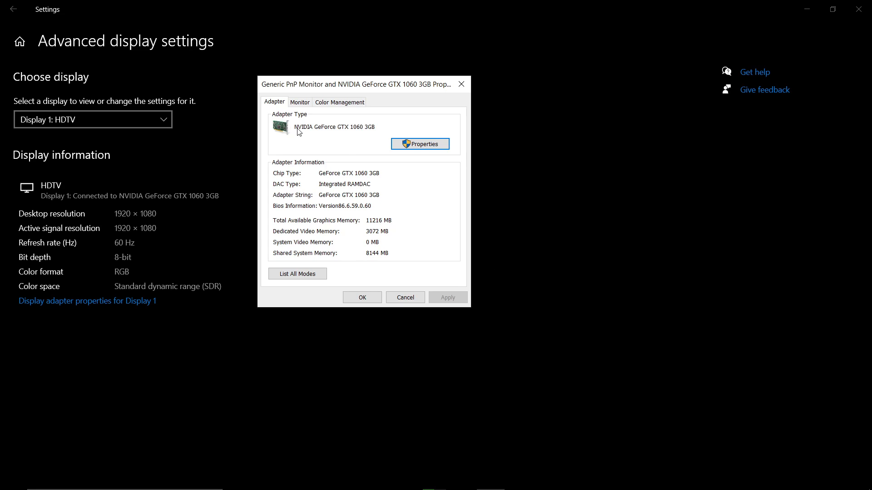
{"action": "mouse_move", "coordinate": [343, 133]}
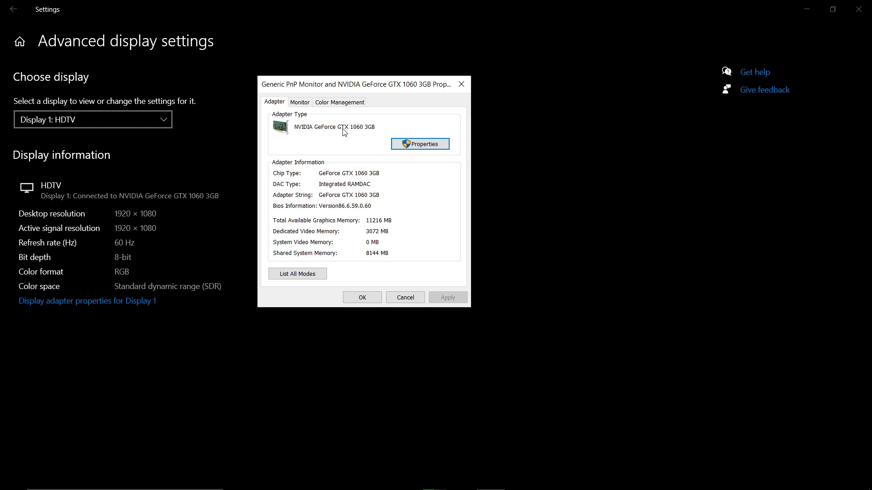
{"action": "mouse_move", "coordinate": [382, 131]}
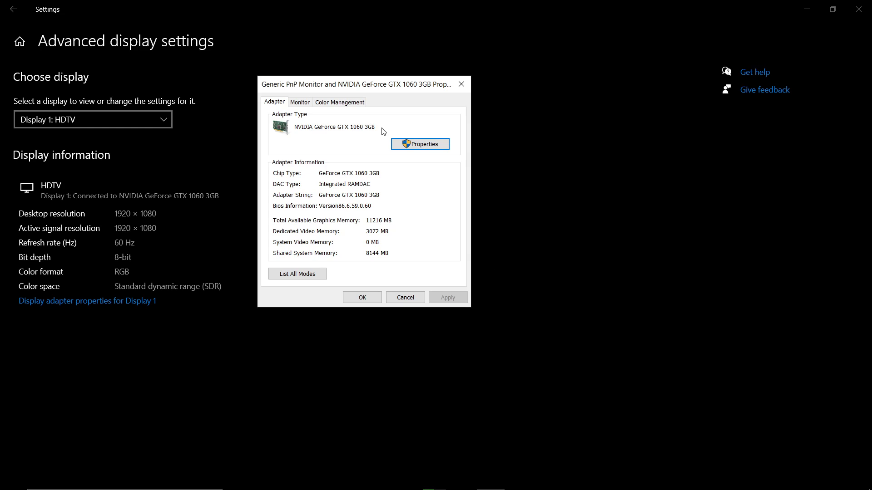
{"action": "mouse_move", "coordinate": [325, 160]}
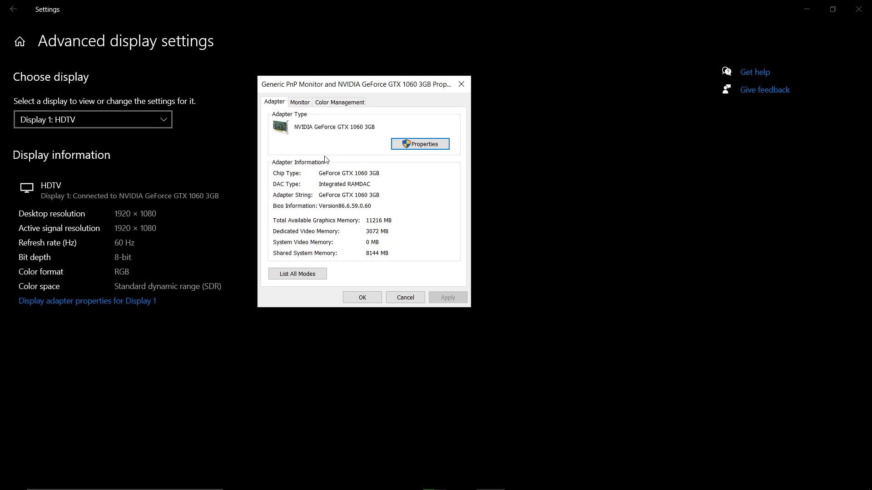
{"action": "mouse_move", "coordinate": [274, 167]}
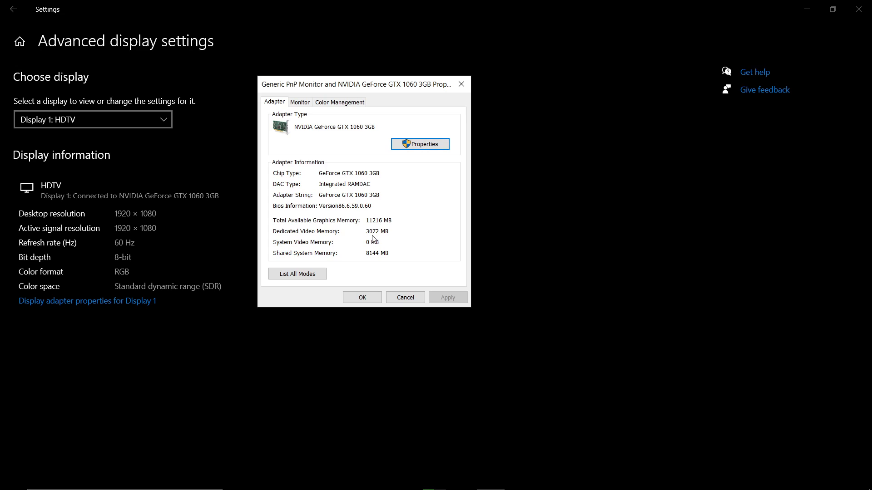
{"action": "mouse_move", "coordinate": [334, 233]}
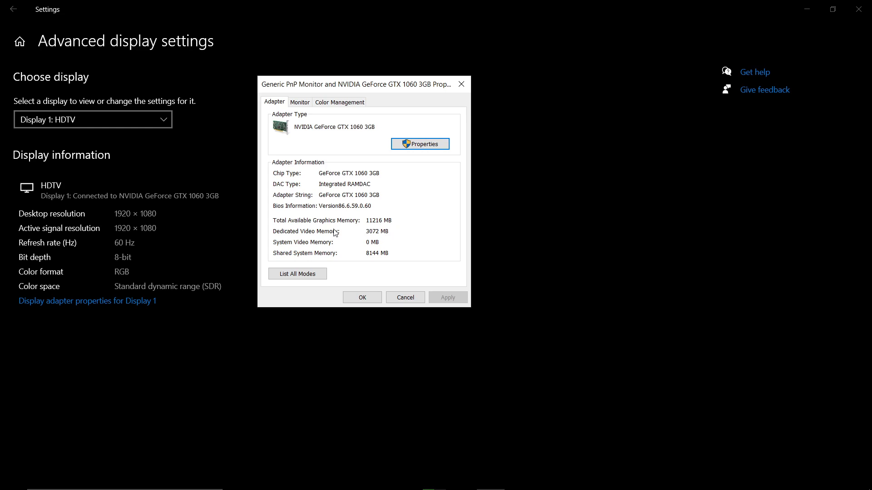
{"action": "mouse_move", "coordinate": [390, 238]}
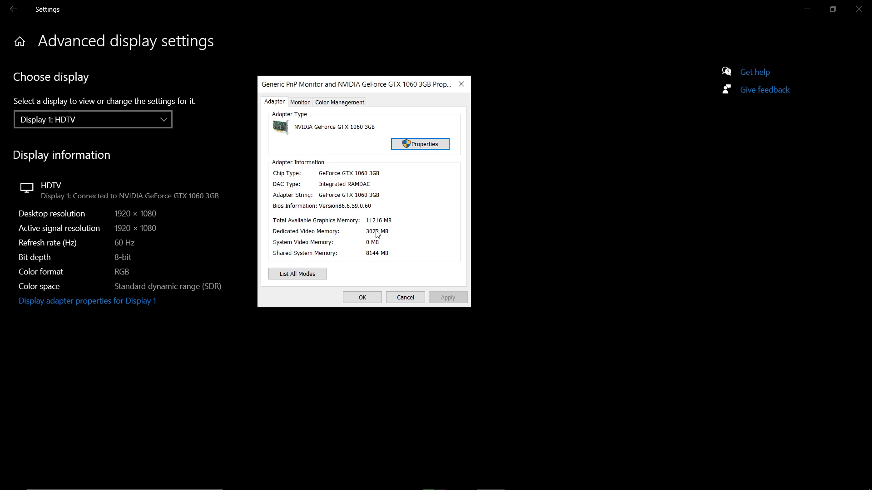
{"action": "mouse_move", "coordinate": [465, 91]}
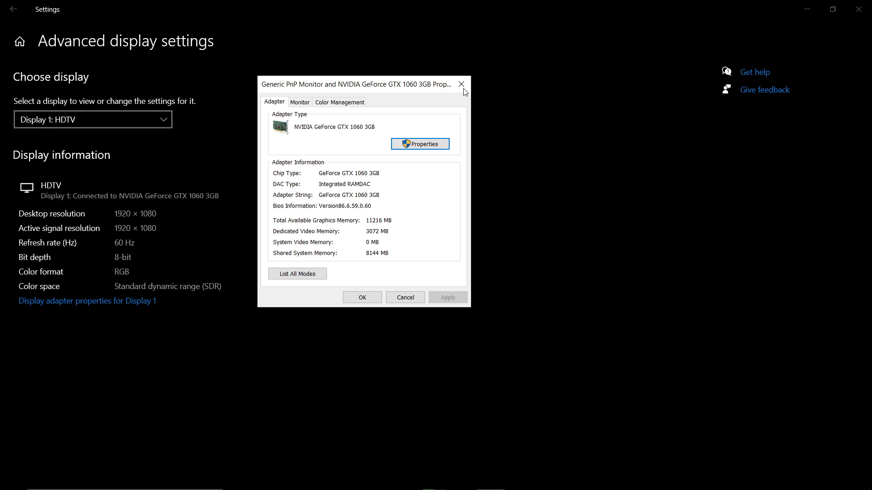